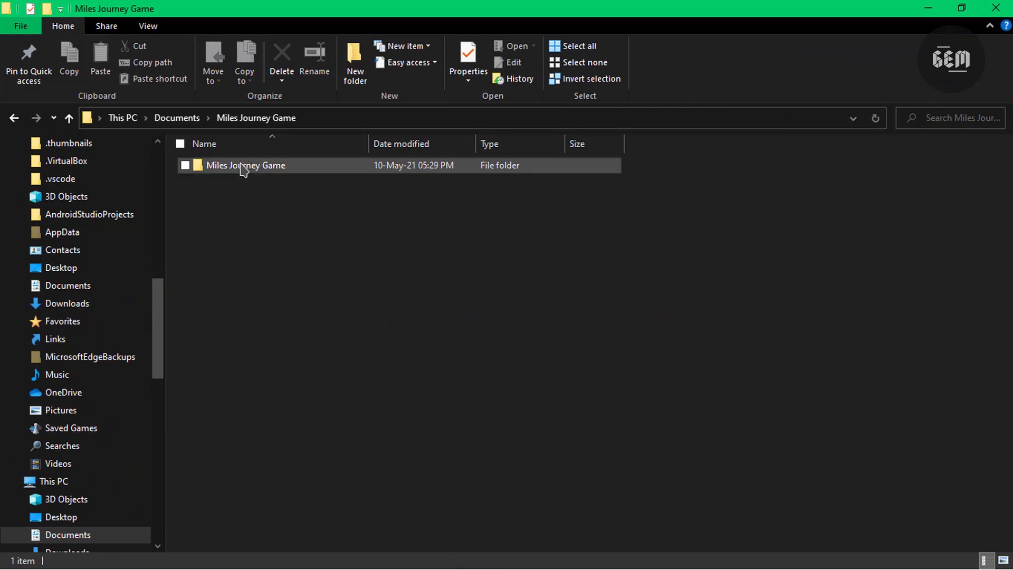
mouse_move(254, 170)
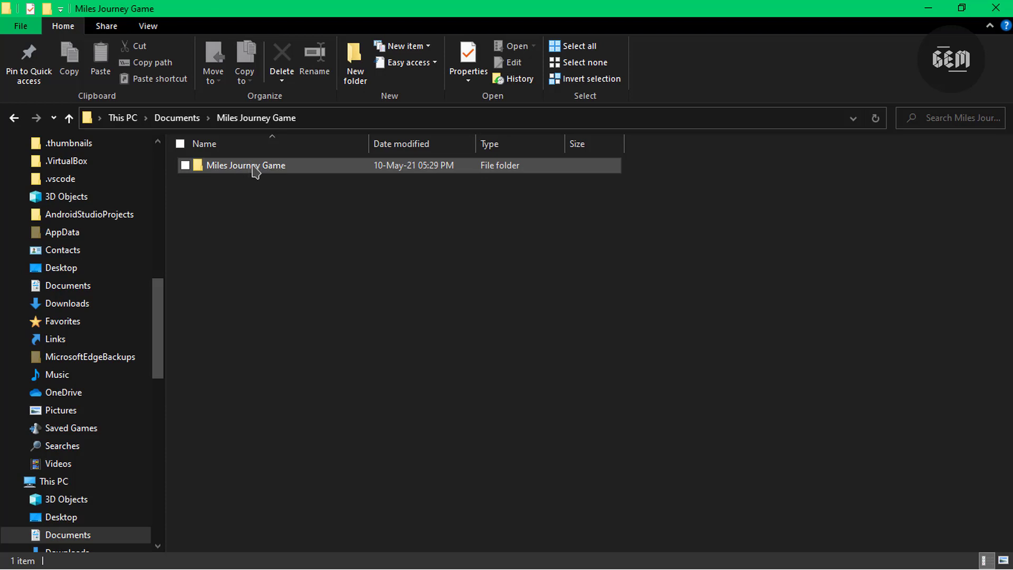
Open the inner Miles Journey Game folder inside Documents > Miles Journey Game.
double_click(246, 166)
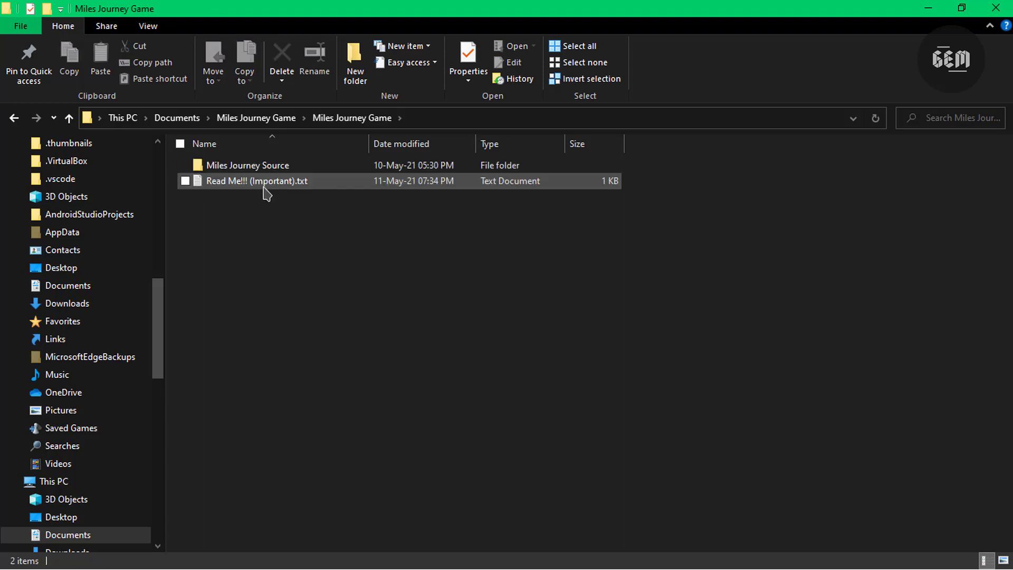
mouse_move(272, 181)
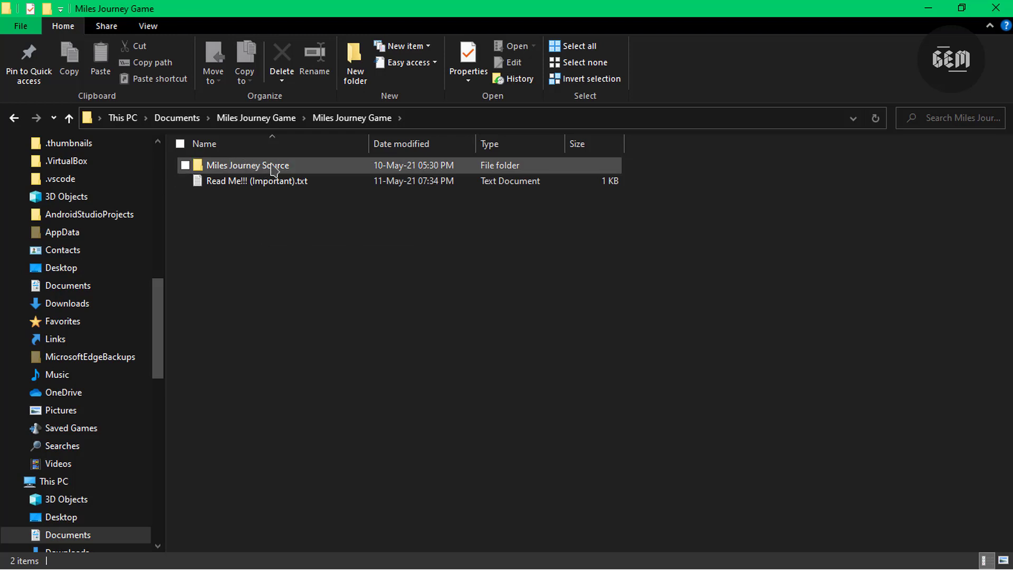
mouse_move(259, 166)
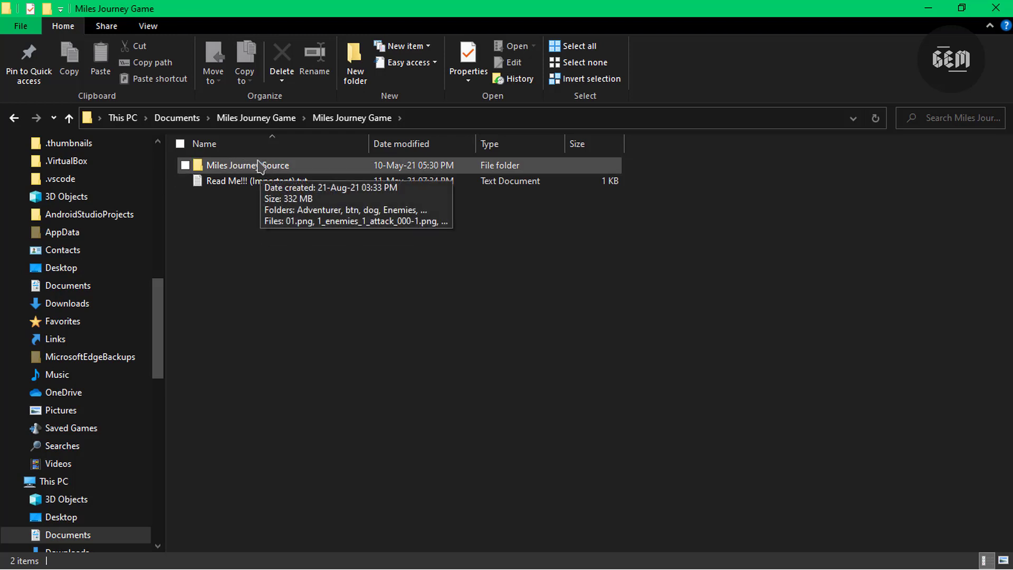
mouse_move(257, 186)
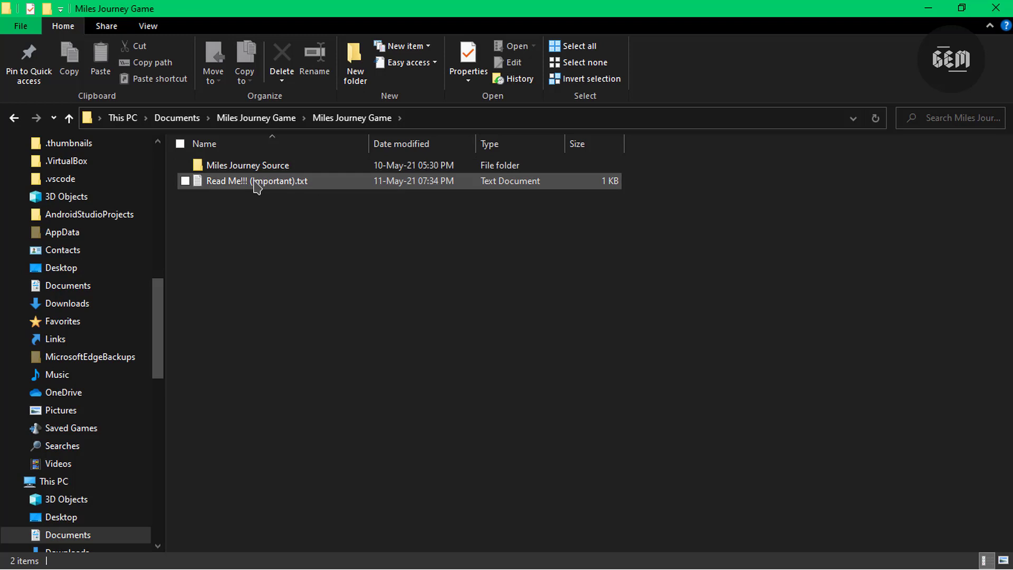
mouse_move(256, 183)
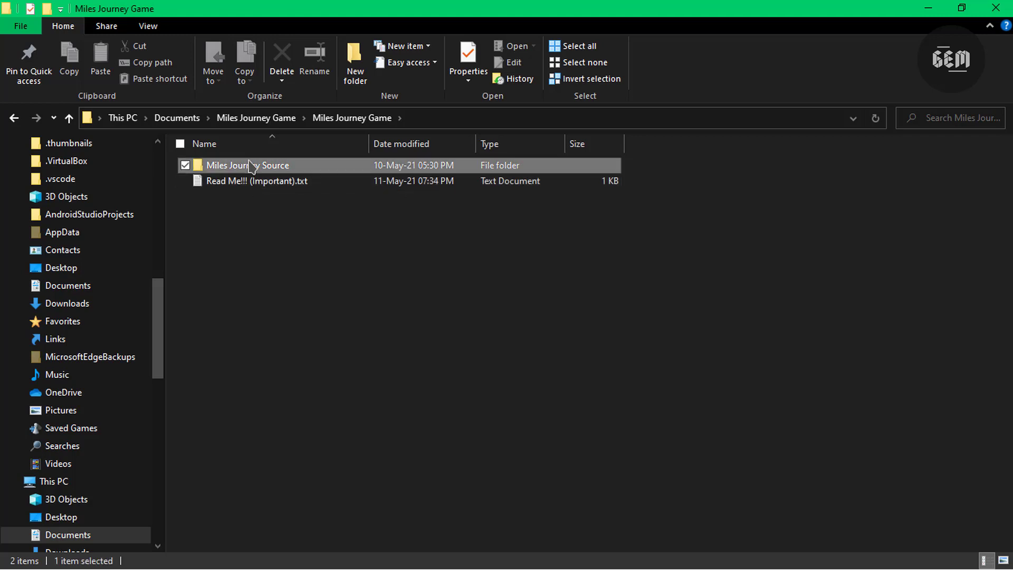
Open Miles Journey Source, scroll past the image assets and select day1.json.
double_click(248, 165)
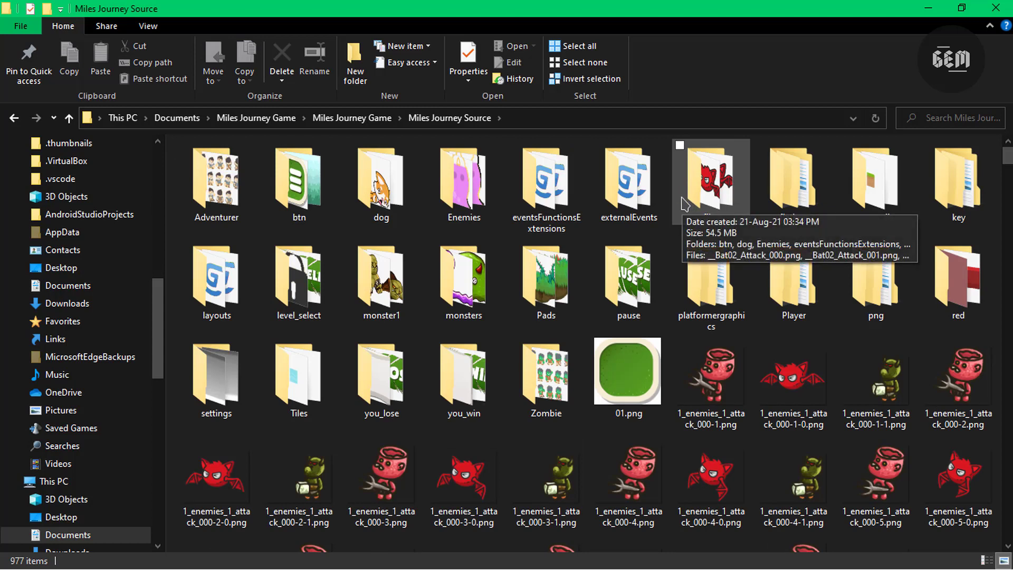
mouse_move(548, 187)
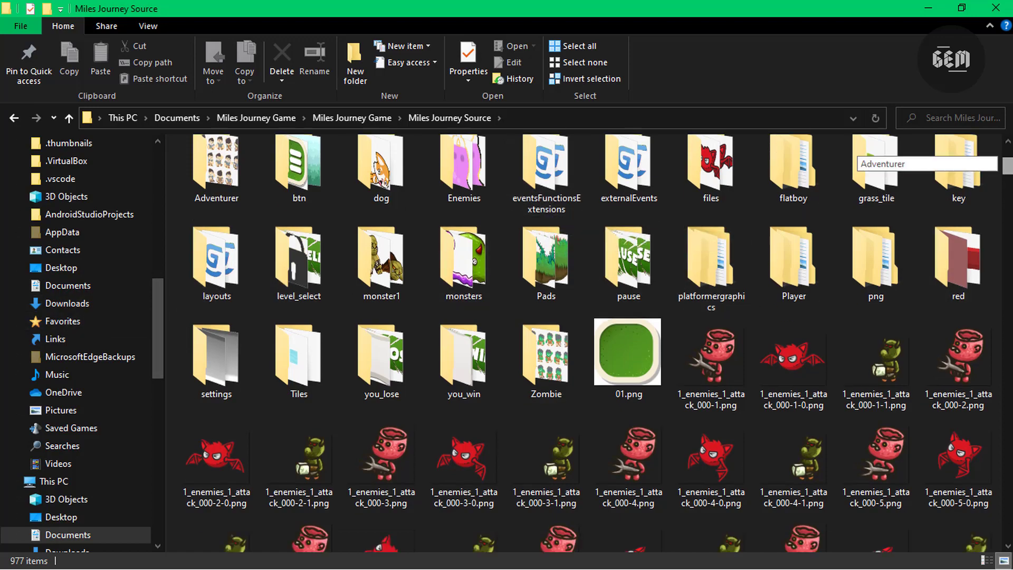
scroll(down, 3)
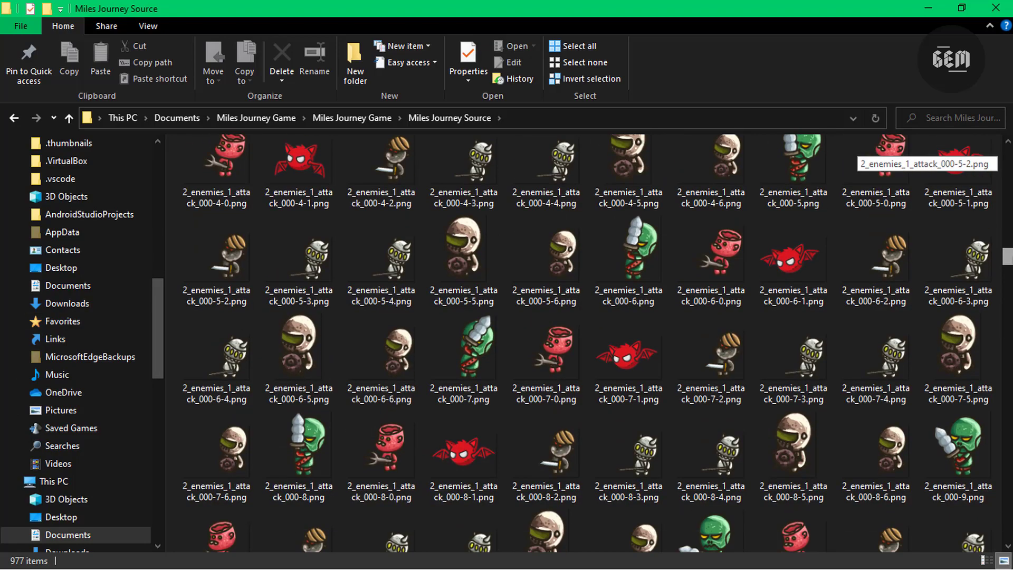
scroll(down, 3)
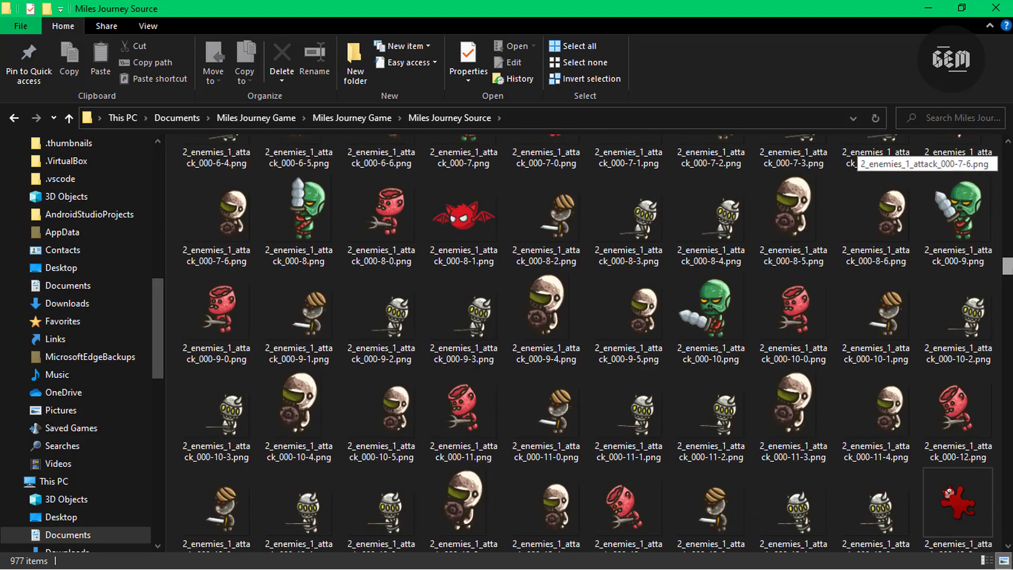
scroll(down, 3)
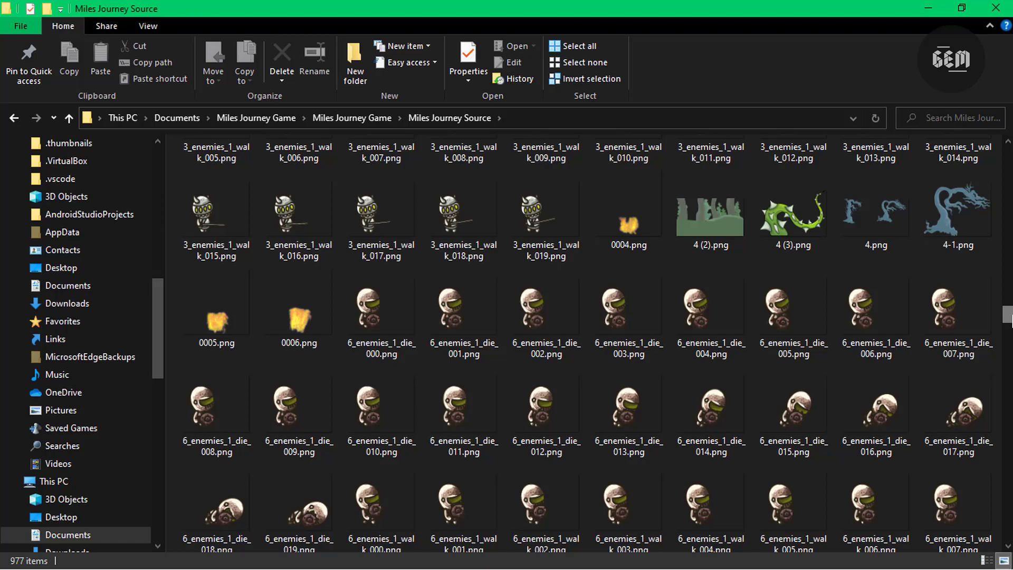
scroll(down, 3)
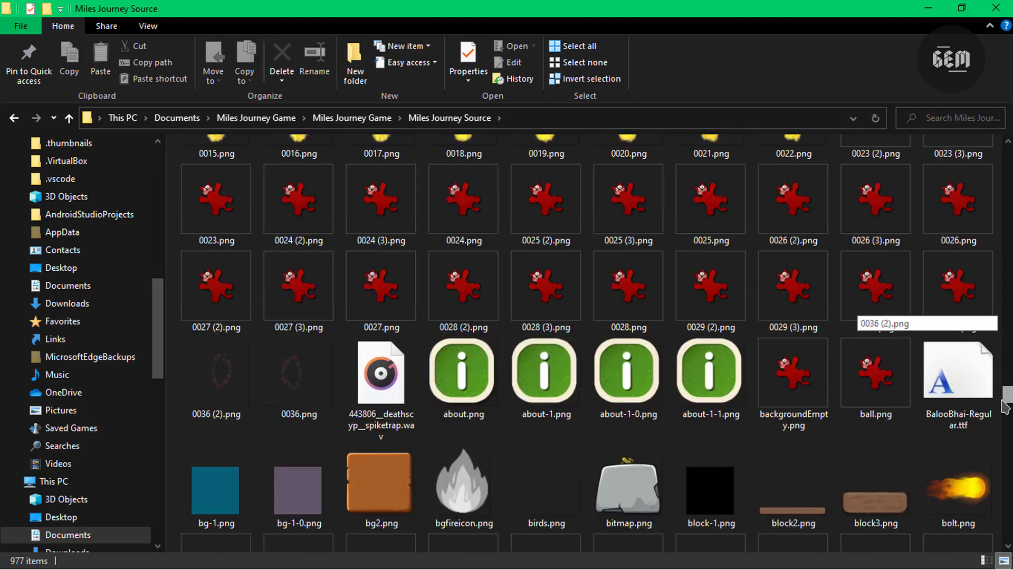
scroll(down, 3)
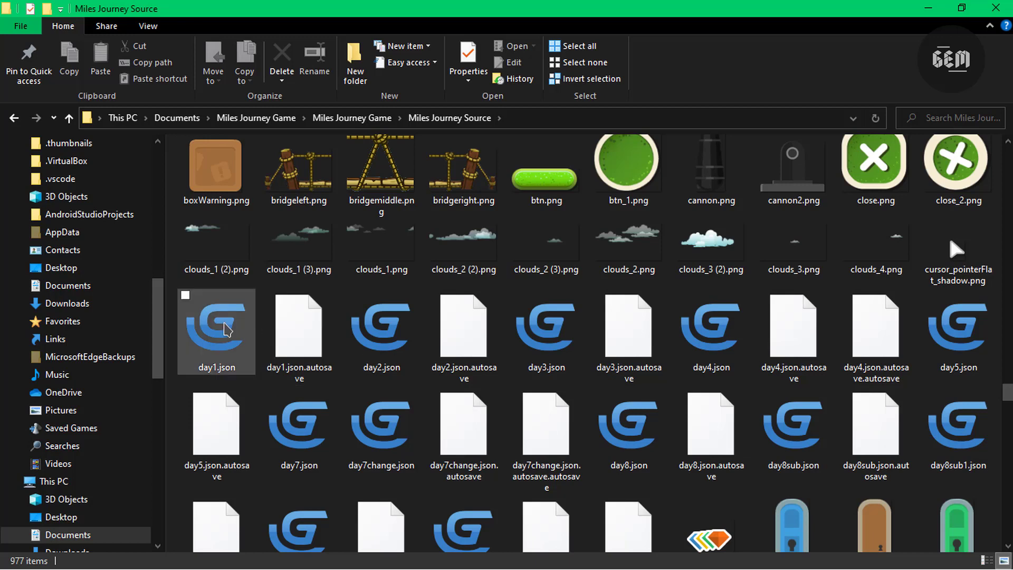
mouse_move(222, 369)
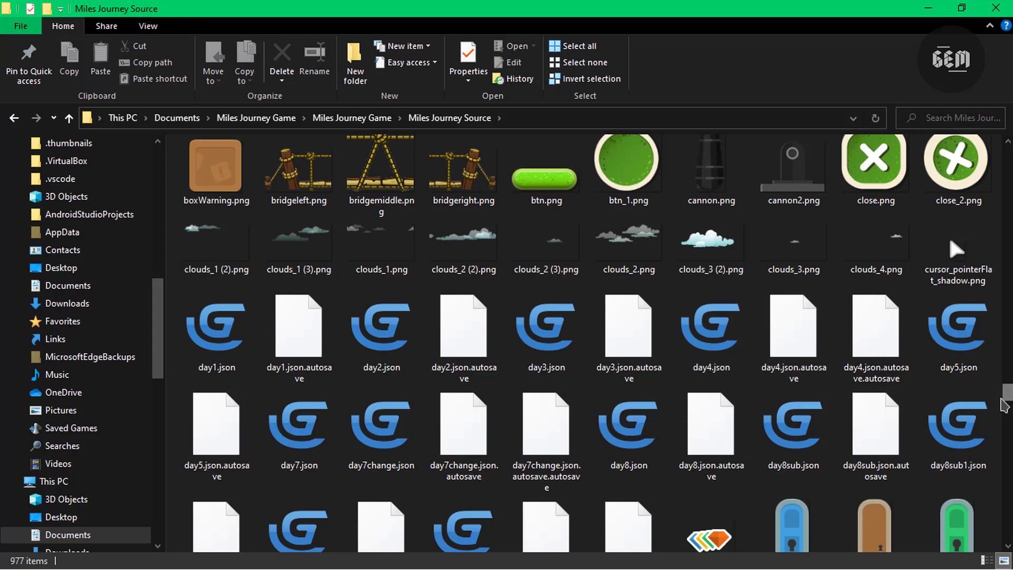
click(216, 326)
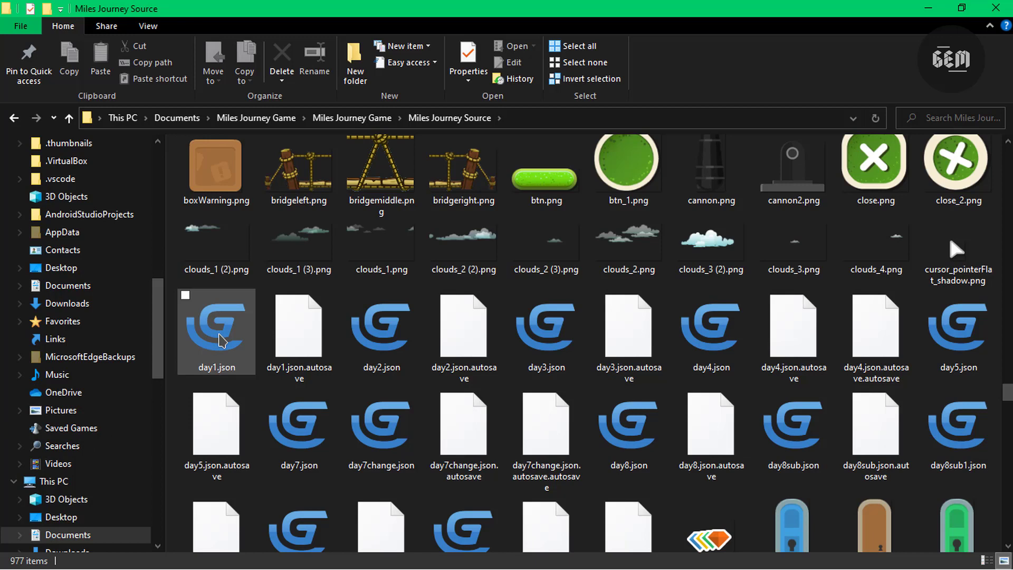
click(216, 326)
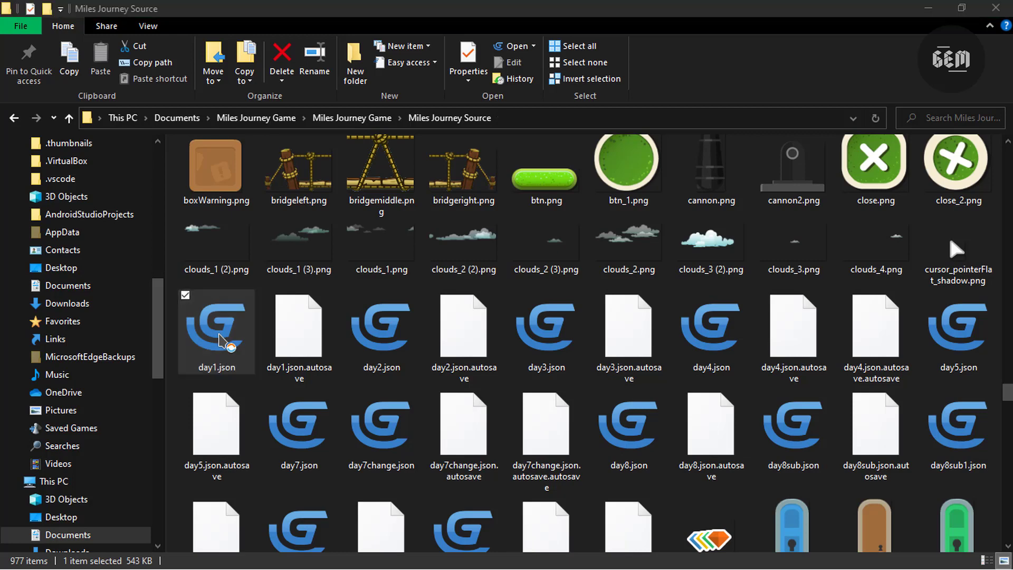
Open day1.json in GDevelop and zoom out on the Stage1 scene.
double_click(215, 325)
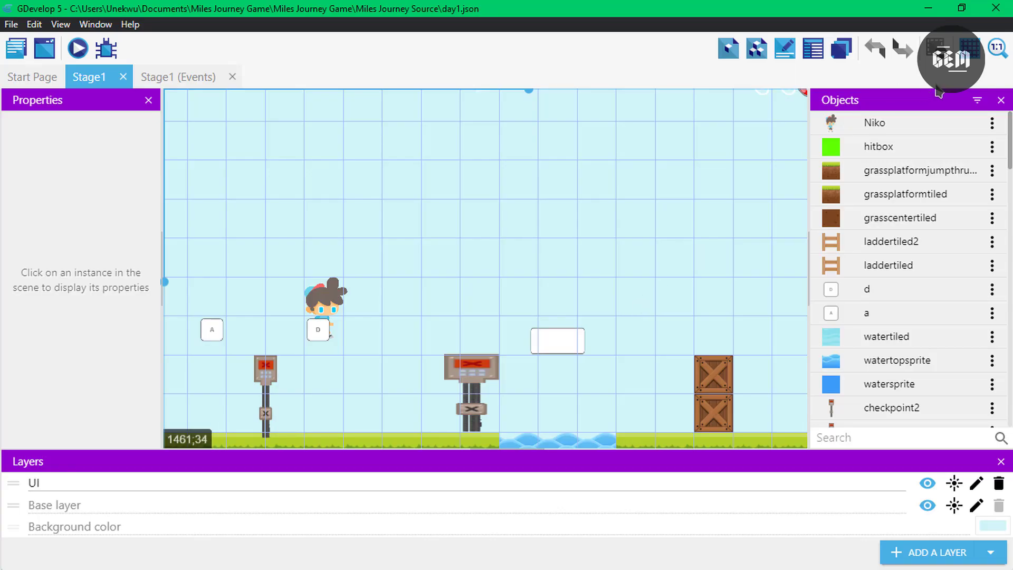
click(997, 48)
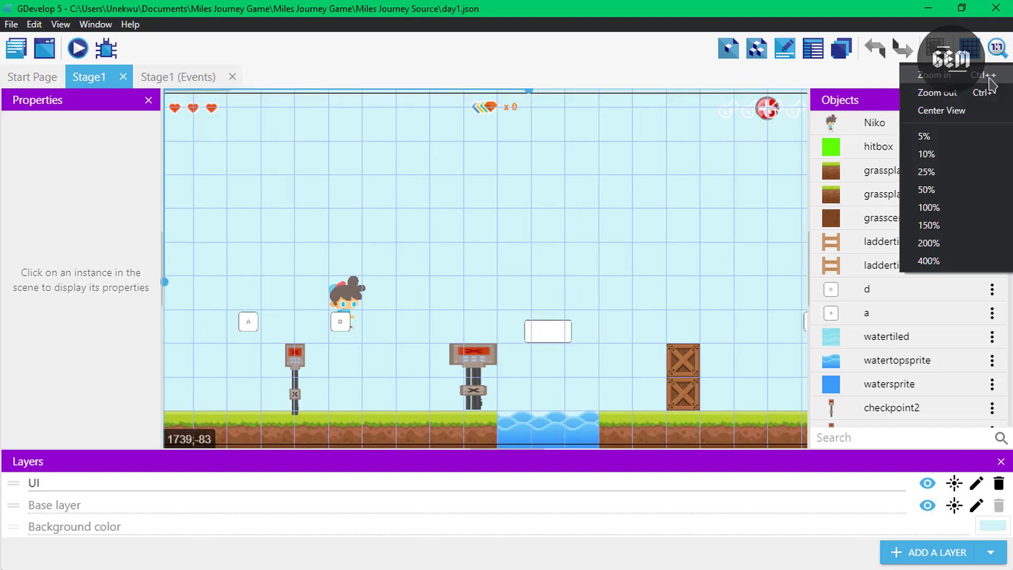
click(936, 93)
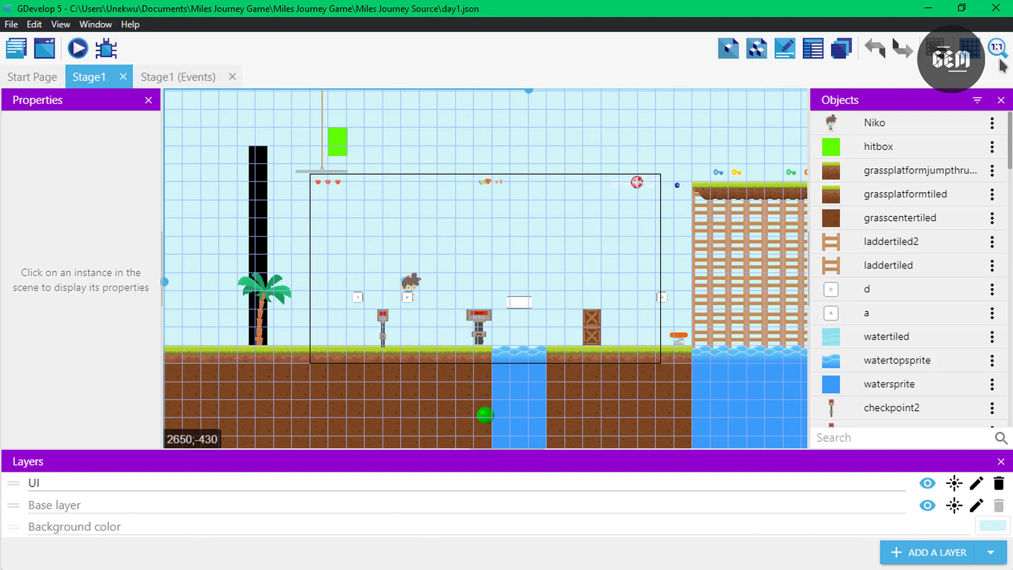
mouse_move(410, 290)
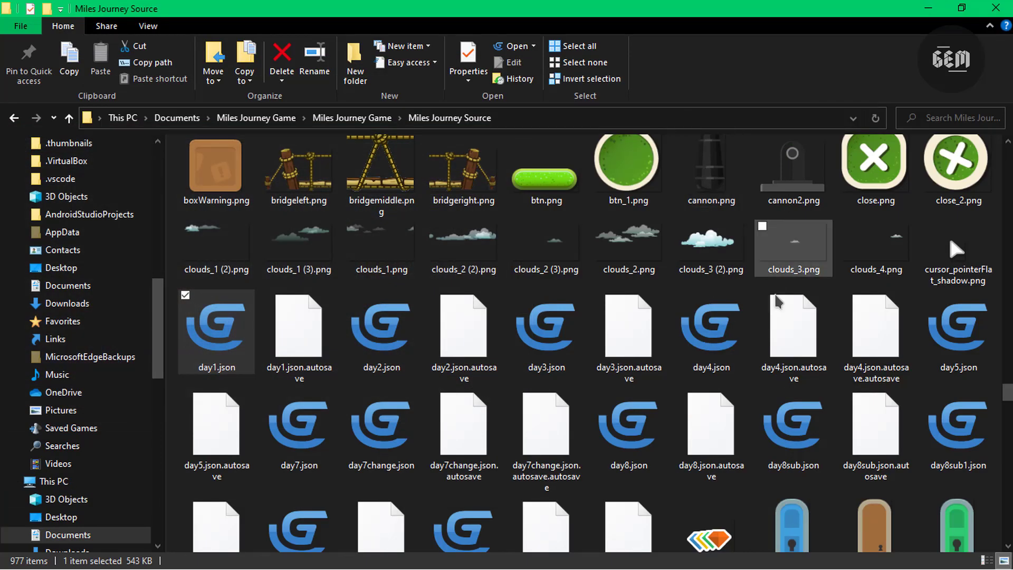
mouse_move(936, 124)
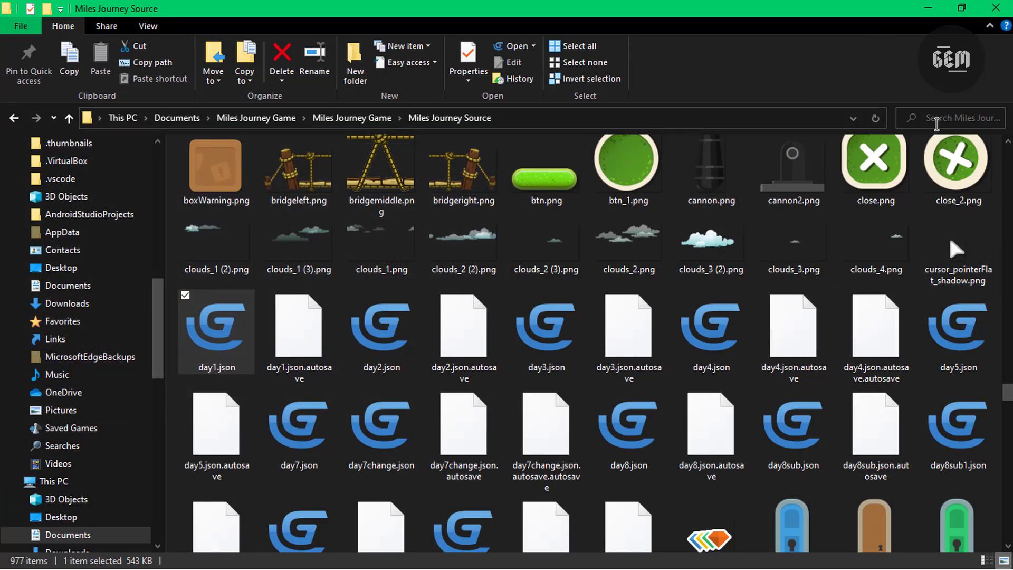
Search Explorer for 'Miles game' and open Miles Journey Game.json from the results.
text(iles)
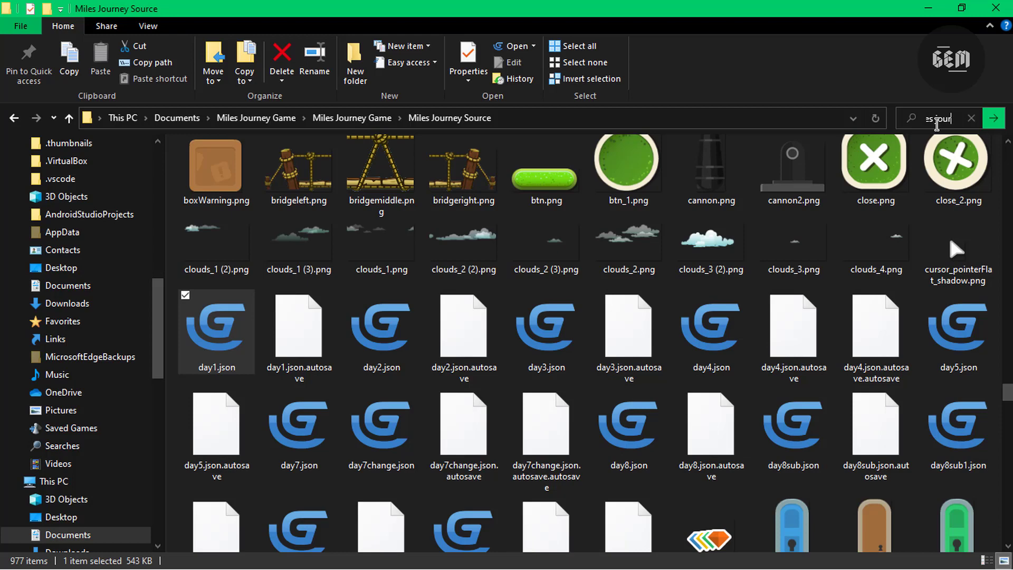
text(game)
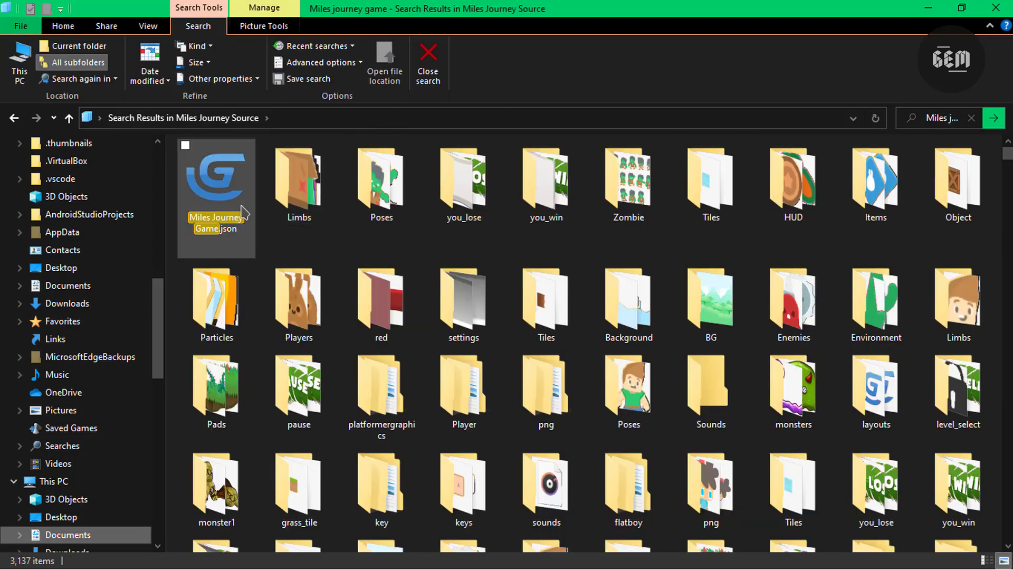
mouse_move(216, 194)
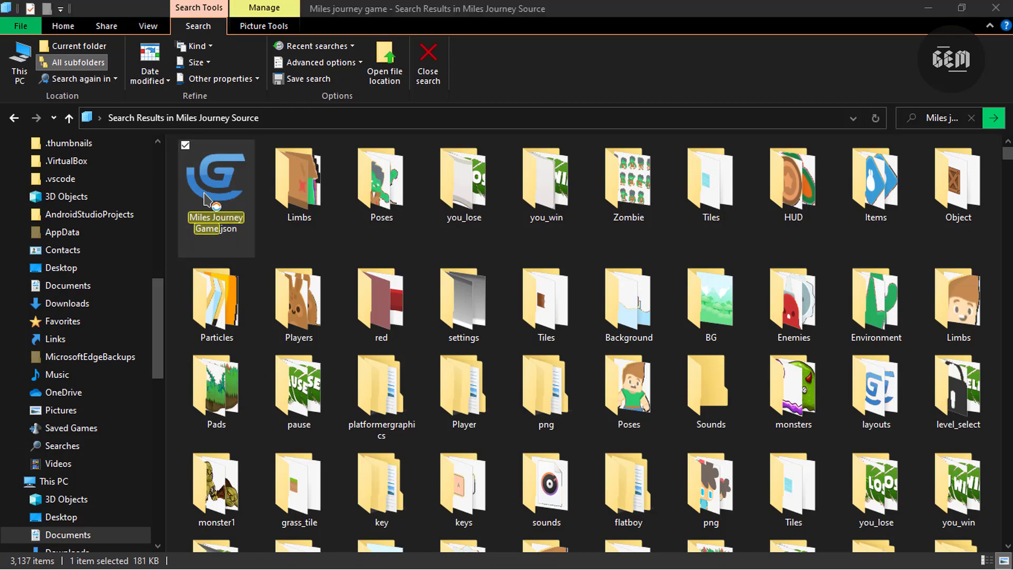
double_click(216, 188)
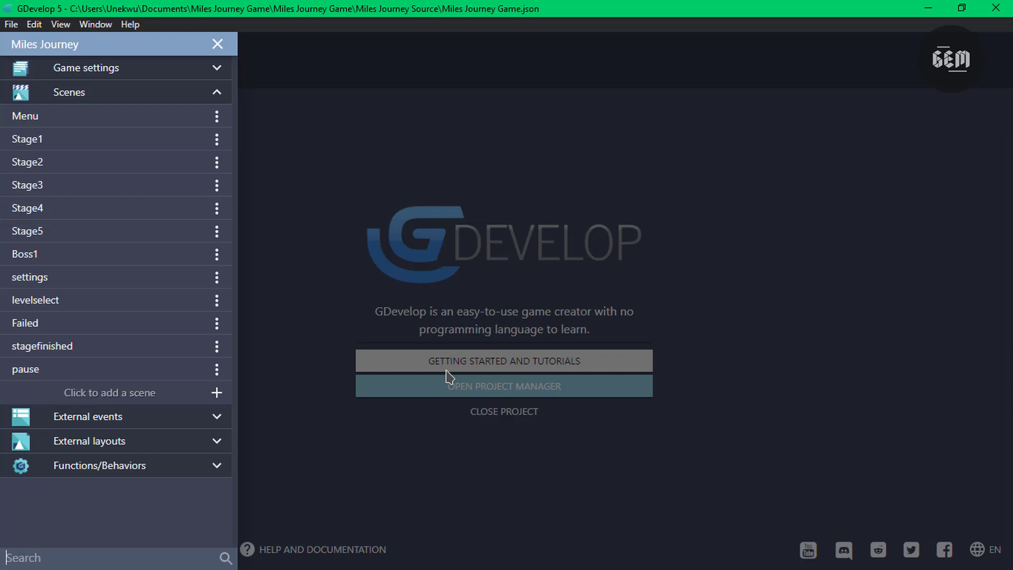
mouse_move(81, 221)
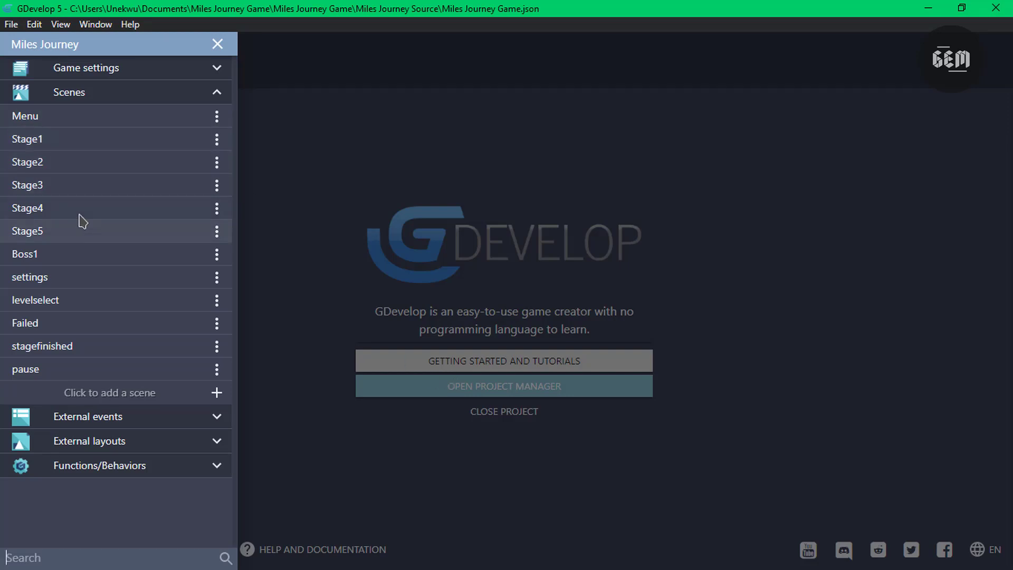
mouse_move(63, 256)
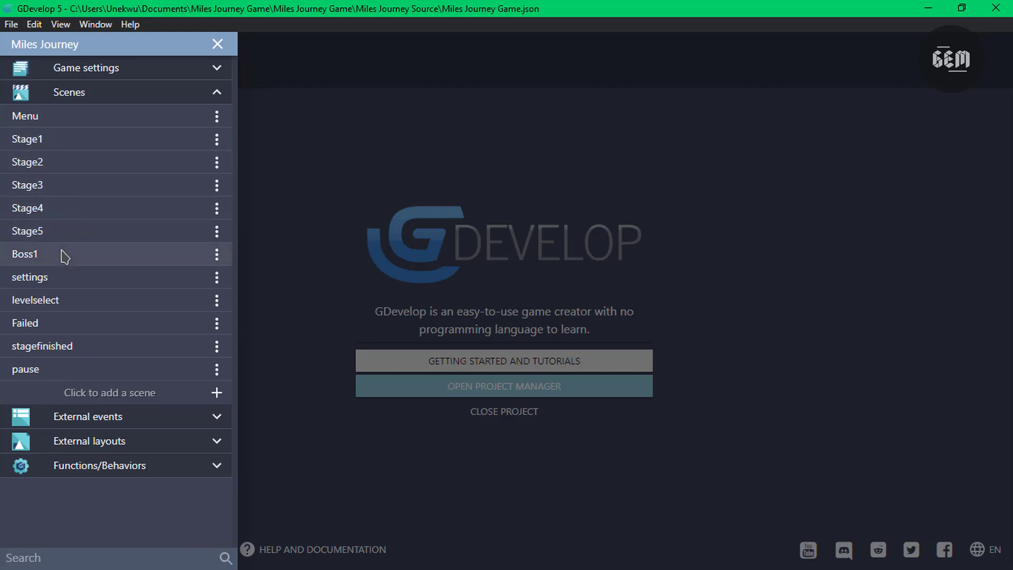
mouse_move(52, 323)
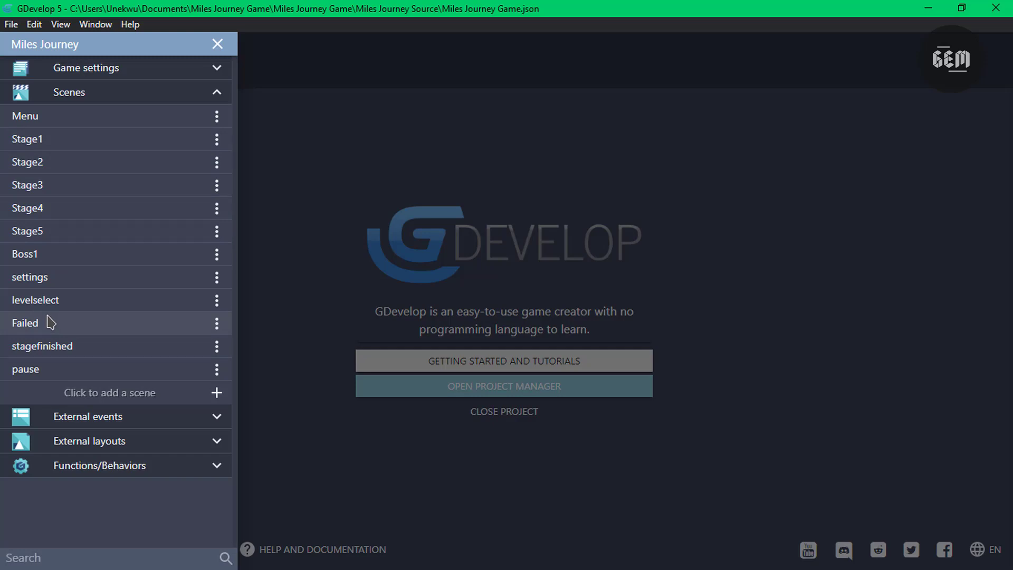
mouse_move(90, 139)
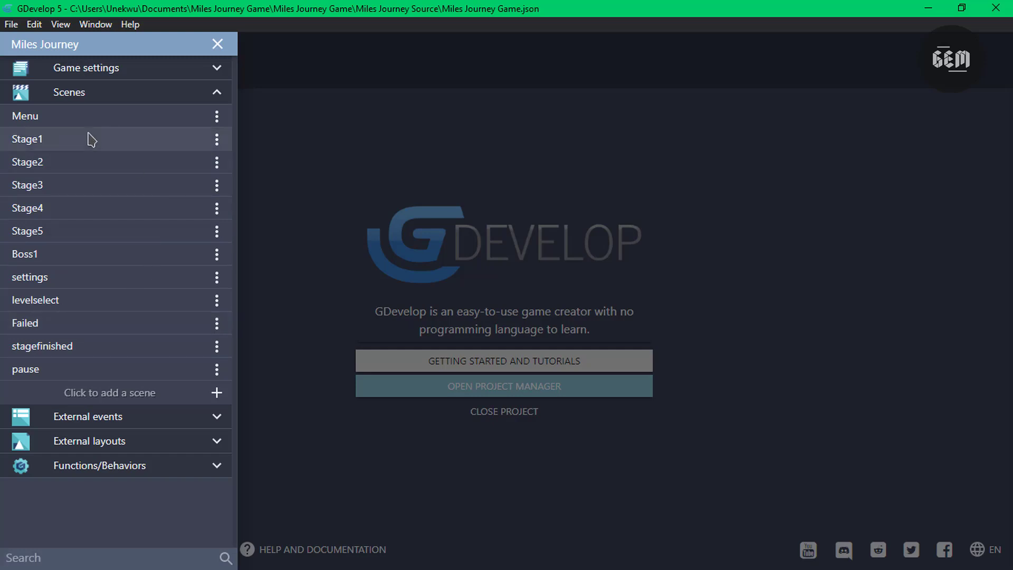
mouse_move(466, 319)
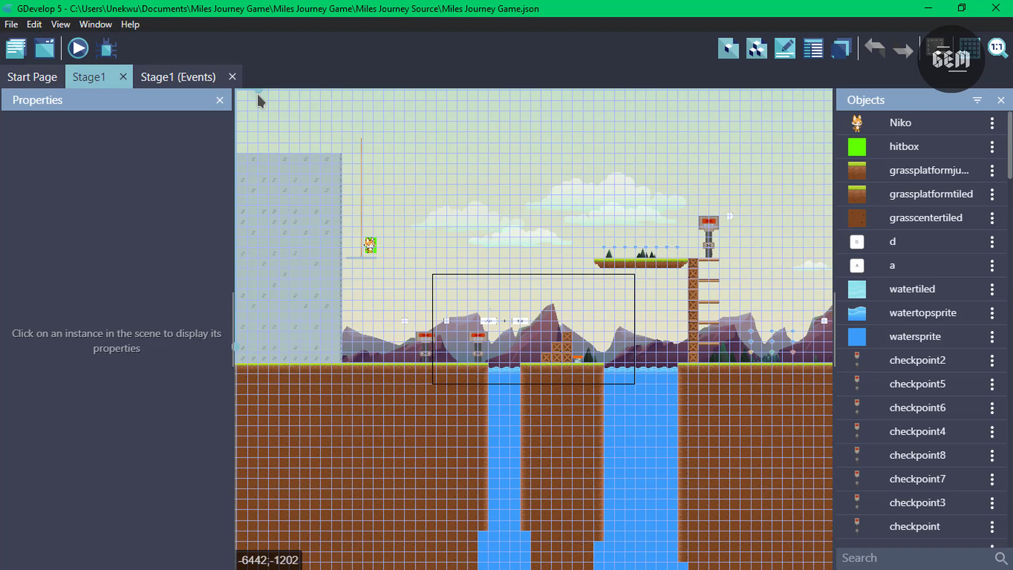
mouse_move(337, 173)
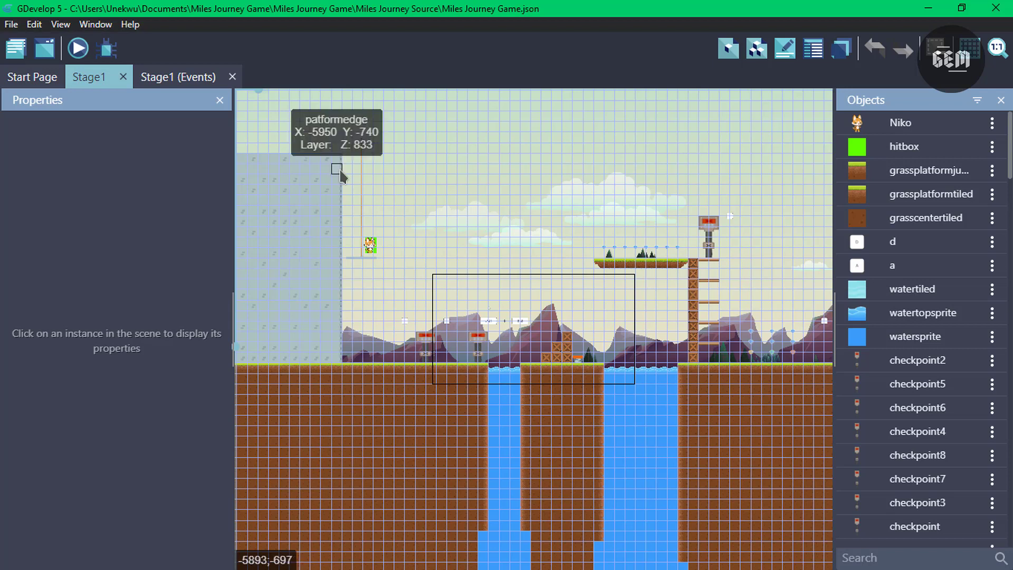